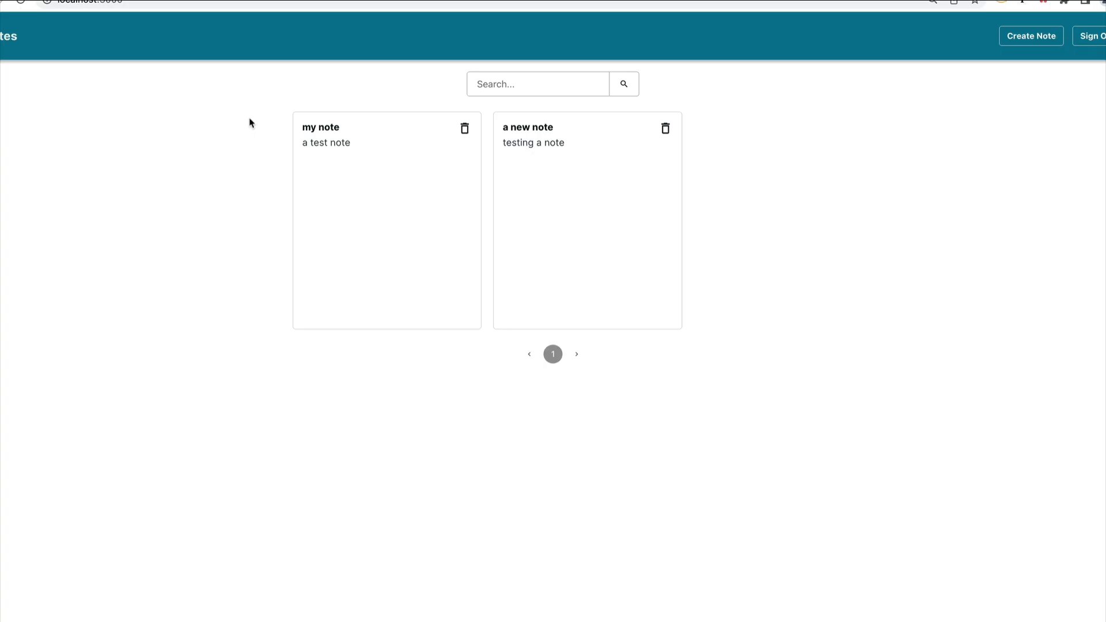
{"action": "mouse_move", "coordinate": [323, 137]}
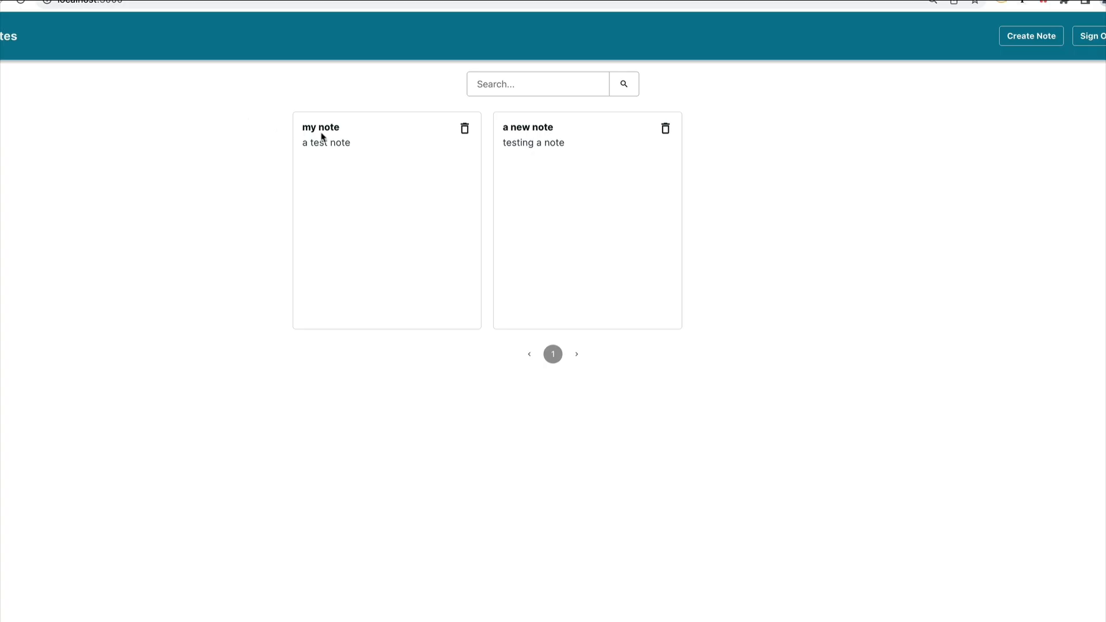
{"action": "mouse_move", "coordinate": [513, 189]}
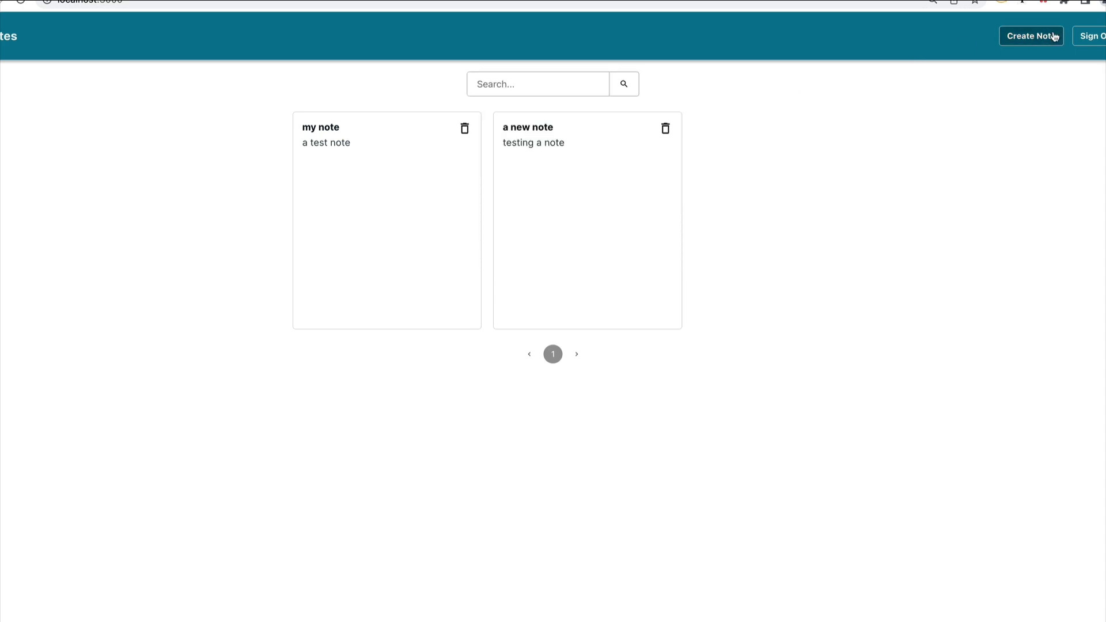
Open the new-note dialog, then sign out to reach the sign-in screen.
{"action": "left_click", "coordinate": [1030, 35]}
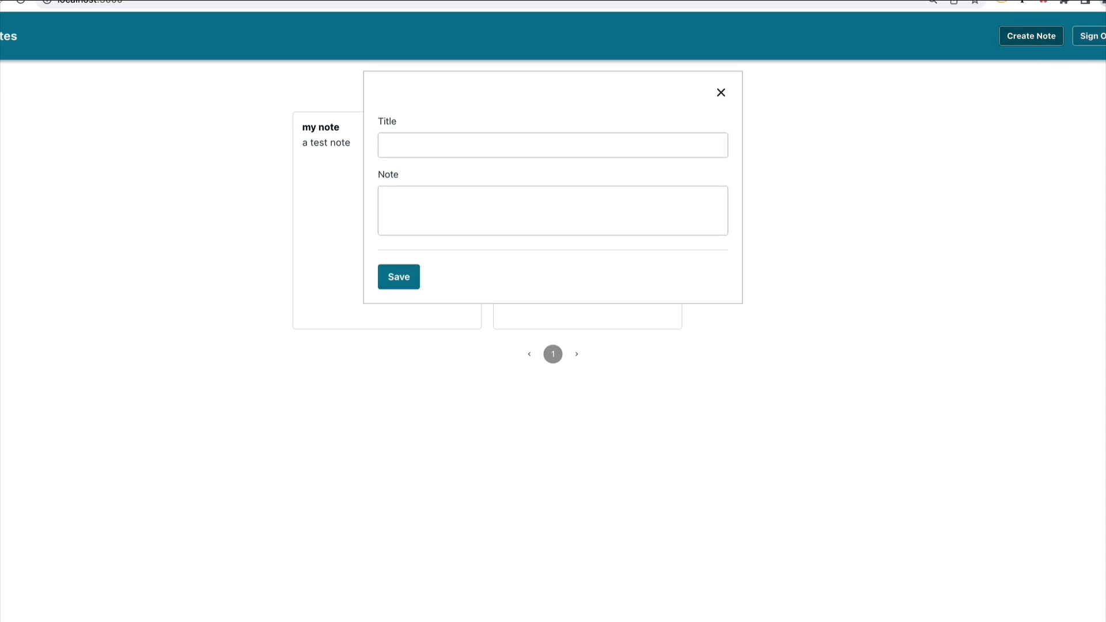
{"action": "left_click", "coordinate": [1092, 35]}
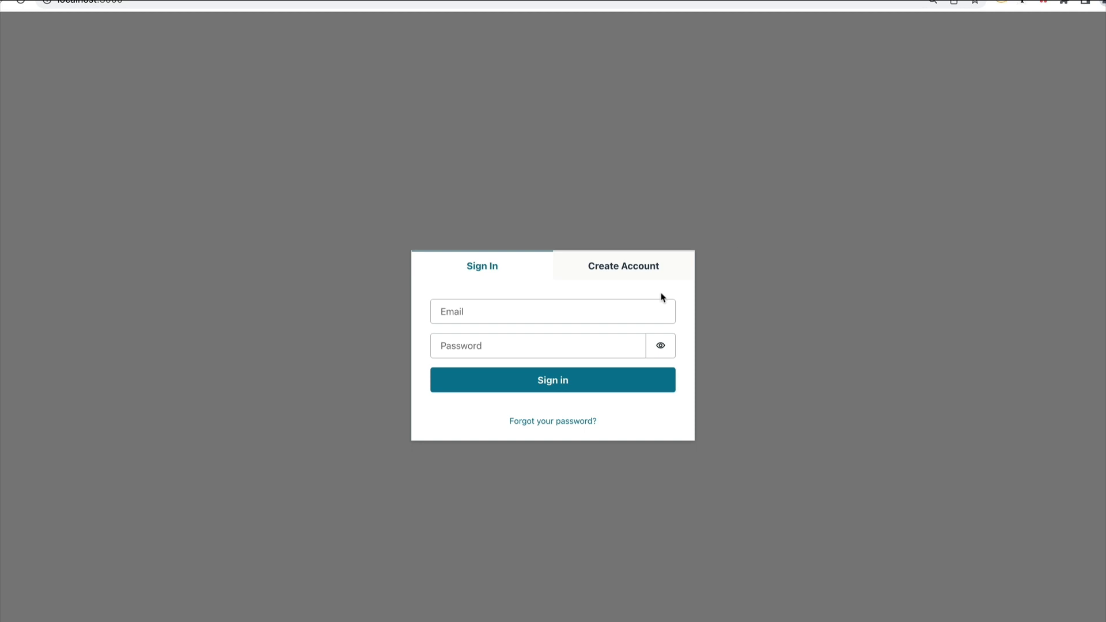